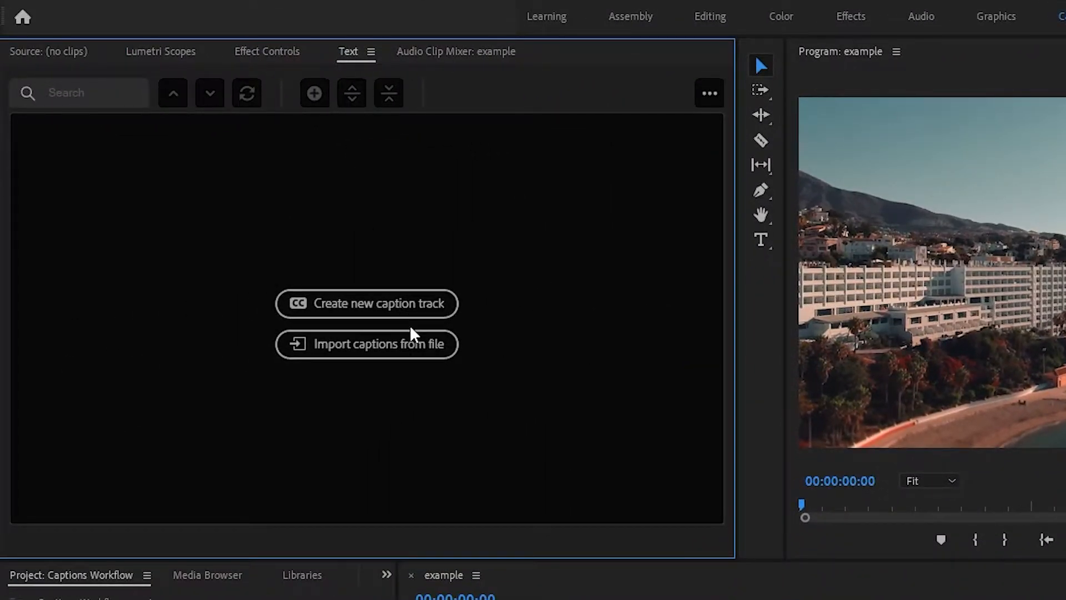
Create a new caption track with Format Subtitle and Style None
{"action": "left_click", "coordinate": [366, 303]}
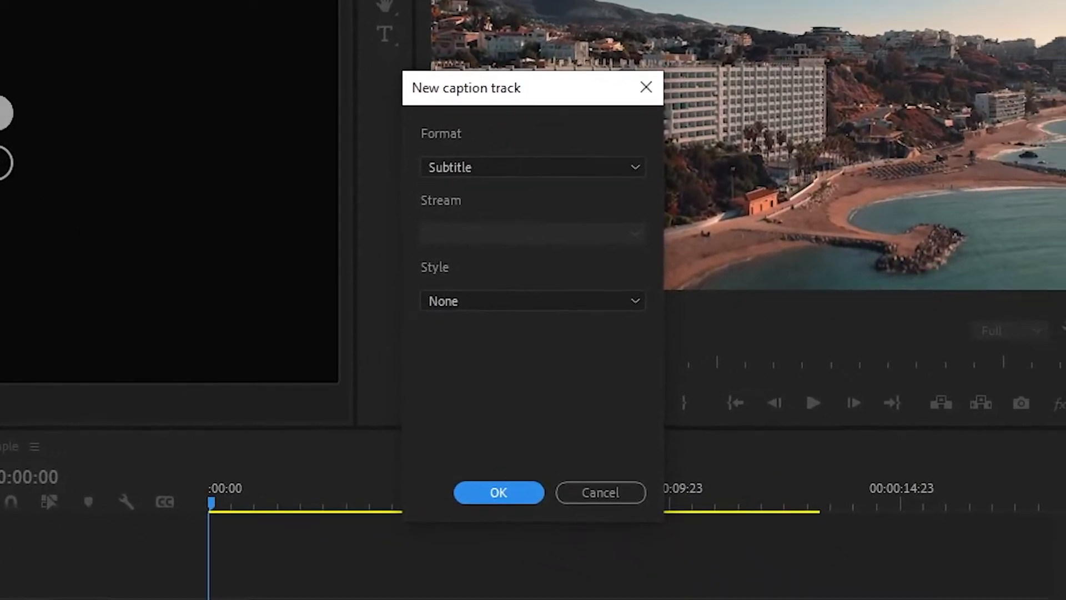
{"action": "left_click", "coordinate": [533, 167]}
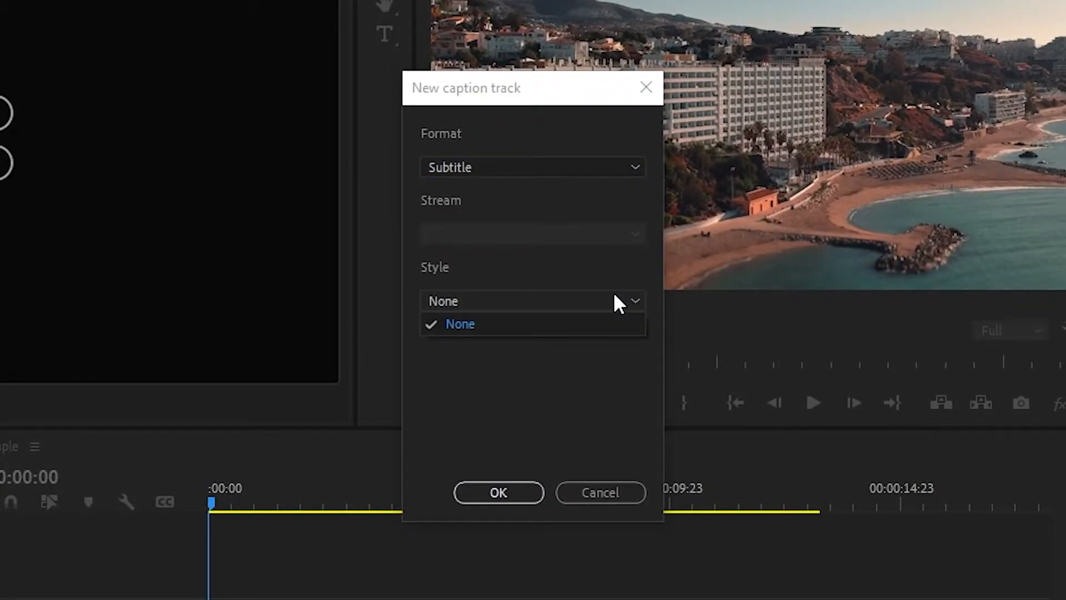
{"action": "left_click", "coordinate": [499, 493]}
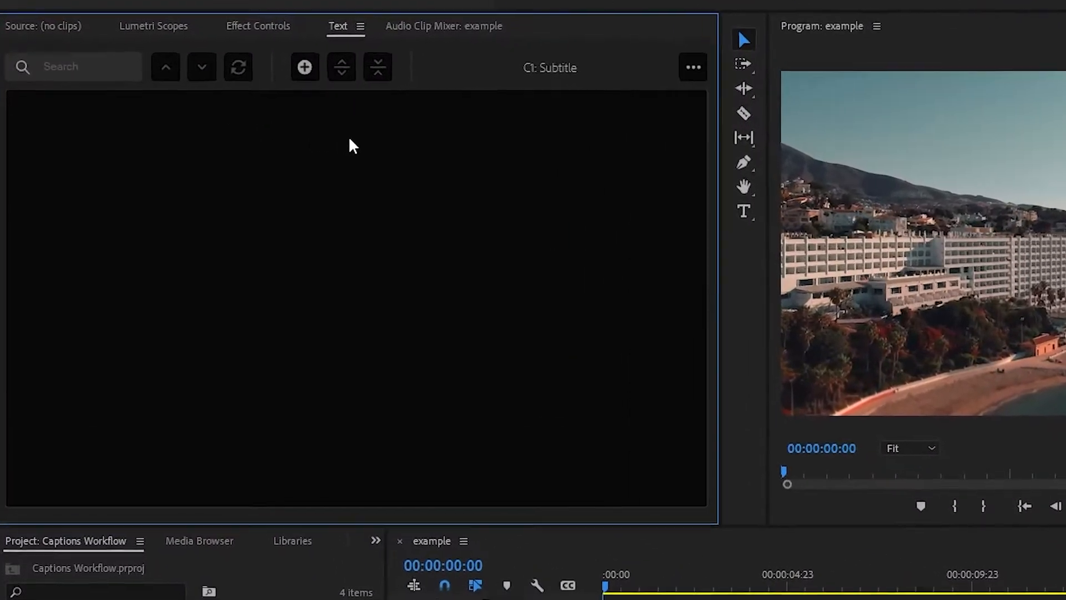
Add a first caption "You need a vacation." and move the playhead past it
{"action": "left_click", "coordinate": [305, 67]}
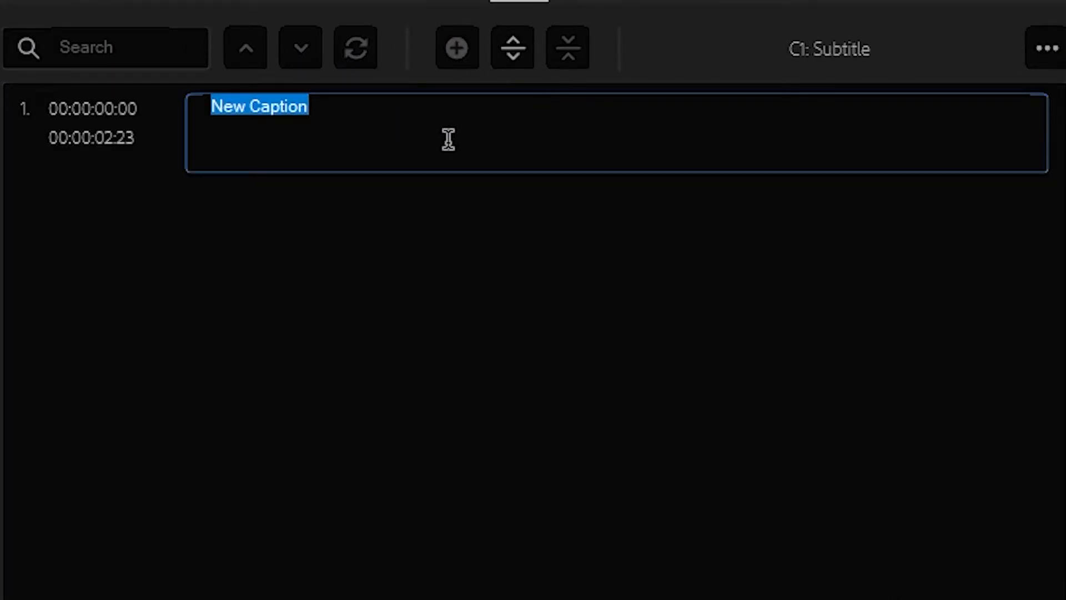
{"action": "type", "text": "You need"}
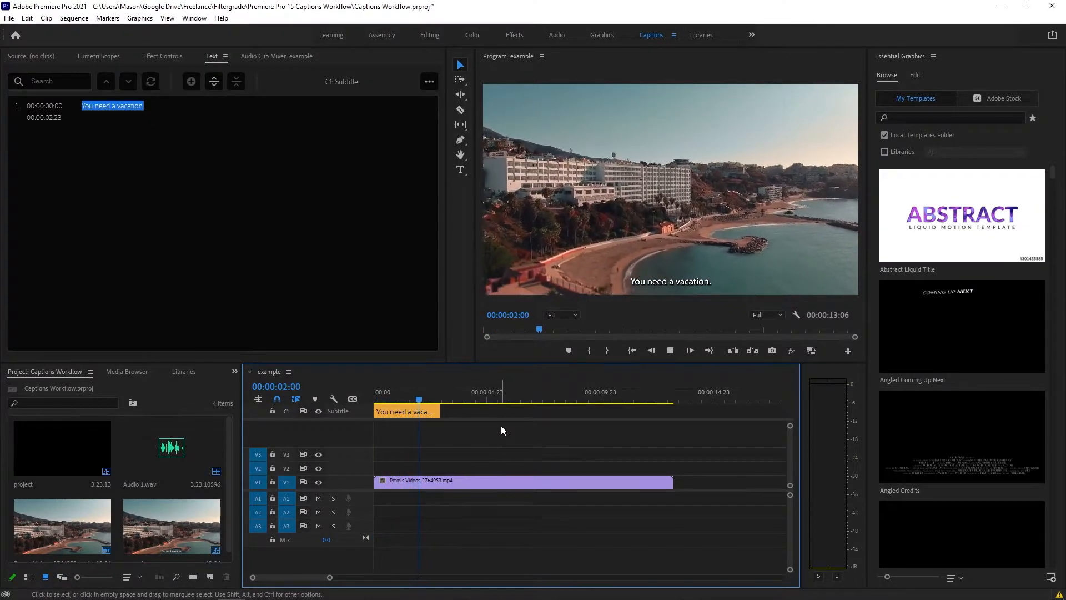
{"action": "left_click", "coordinate": [450, 392]}
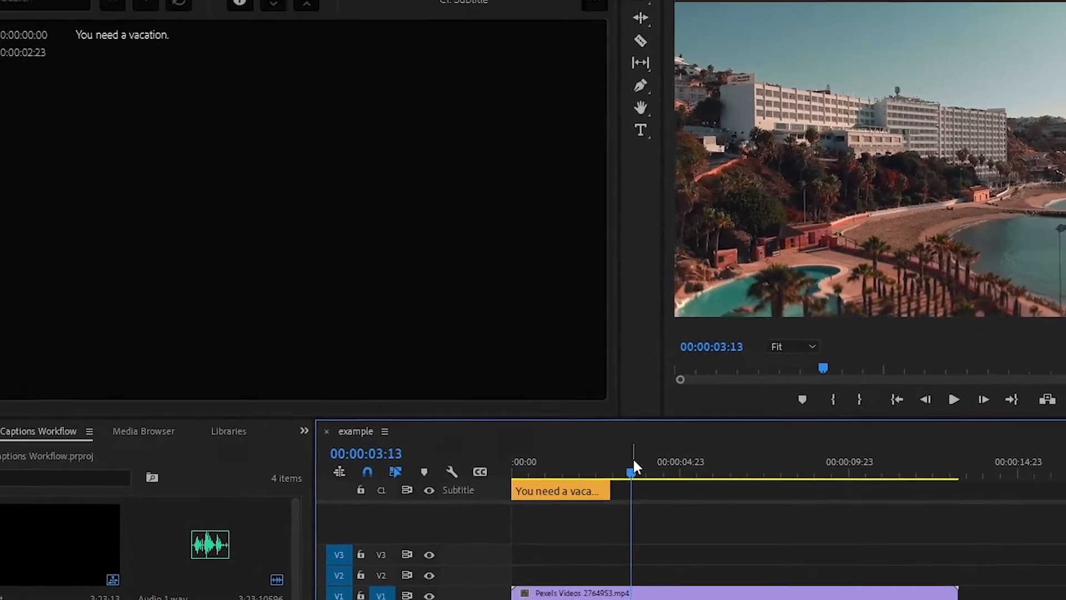
Add a second caption "Why not here?" at the playhead around three seconds
{"action": "left_click", "coordinate": [263, 36]}
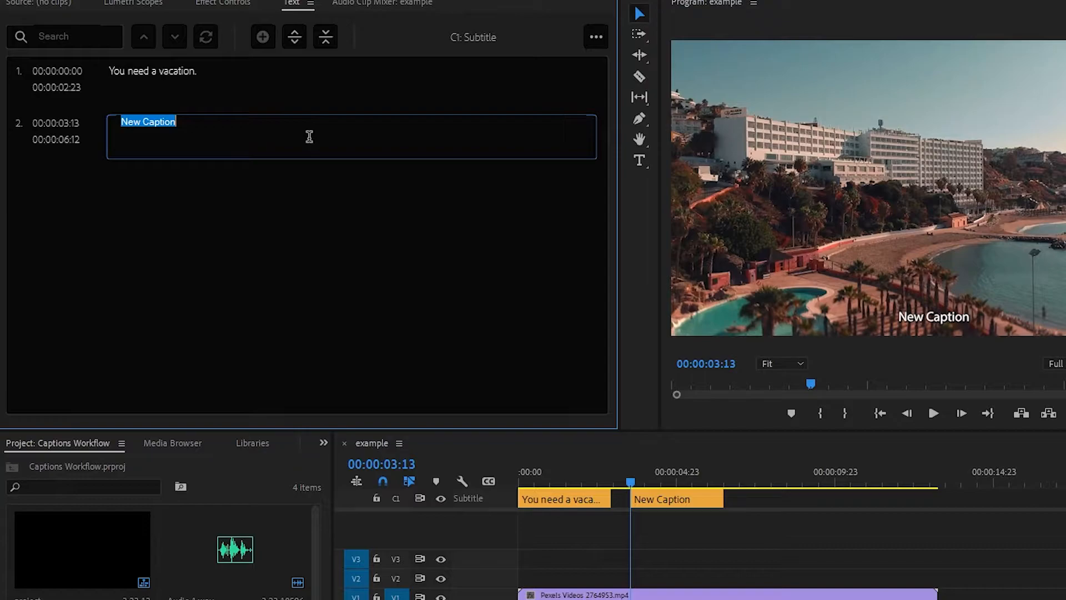
{"action": "type", "text": "Why not h"}
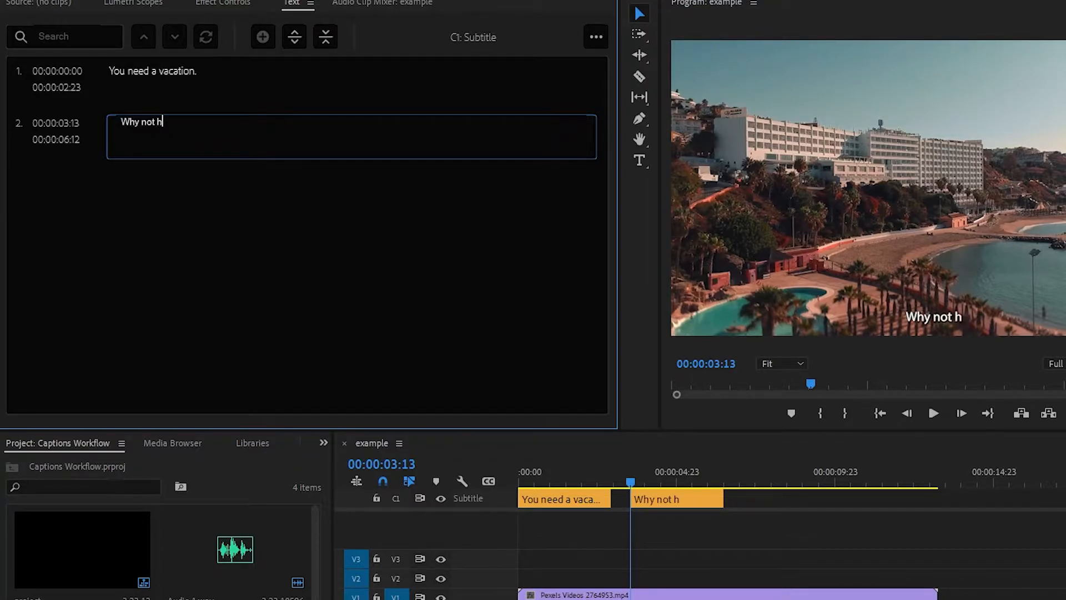
{"action": "type", "text": "ere?"}
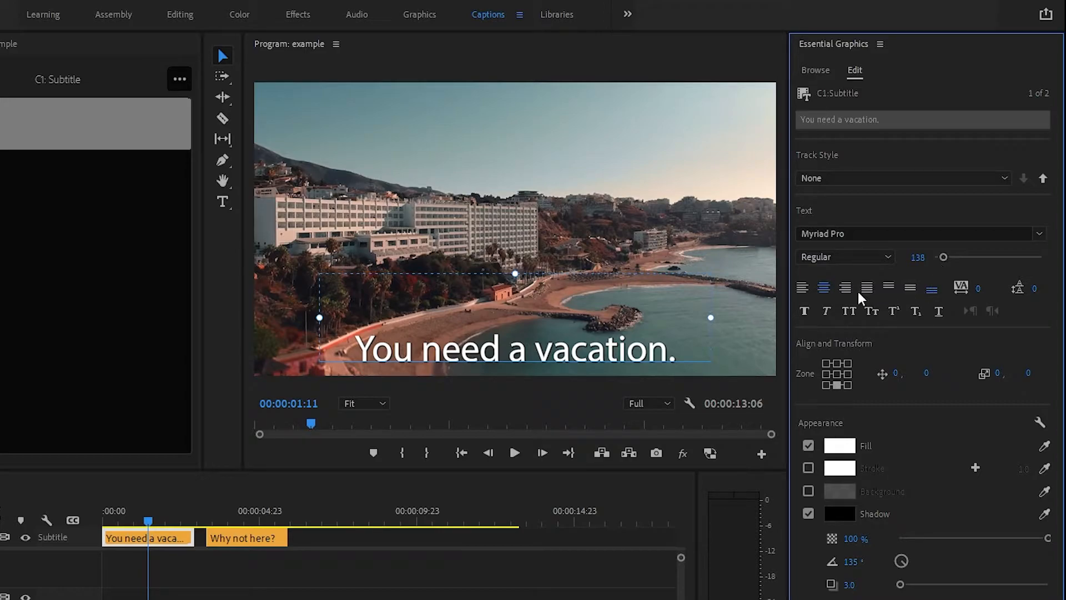
Make the caption text Faux Bold with a dark orange fill and preview it in playback
{"action": "left_click", "coordinate": [804, 311]}
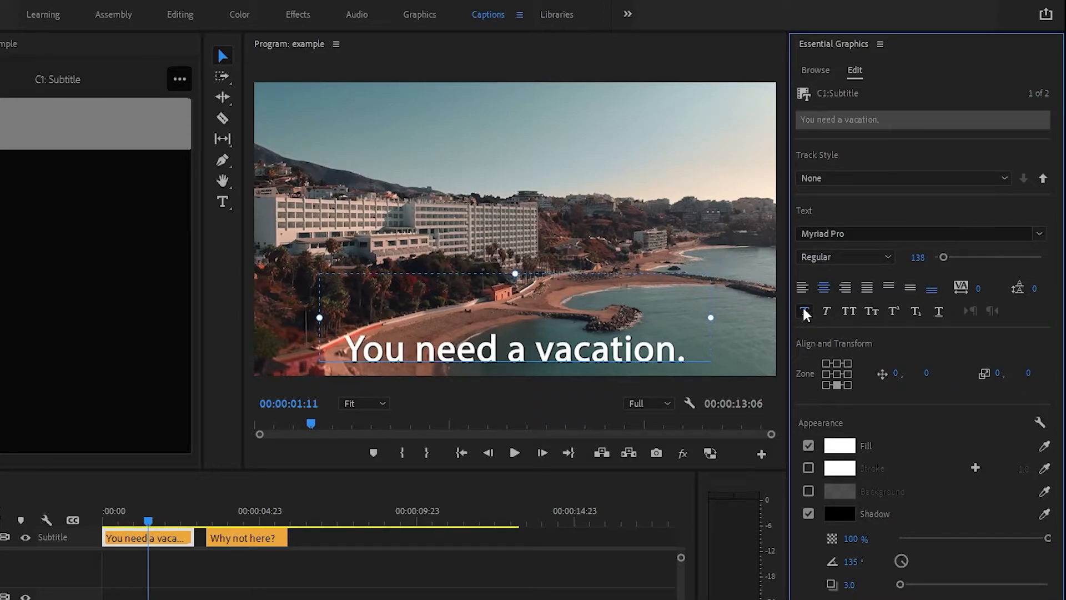
{"action": "left_click", "coordinate": [840, 445]}
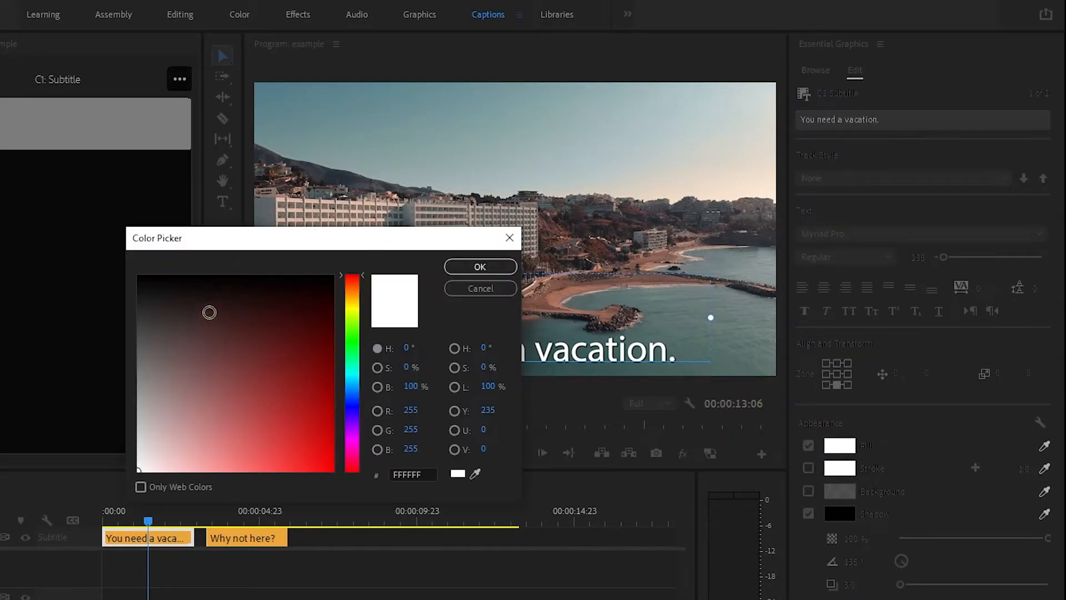
{"action": "left_click", "coordinate": [312, 374]}
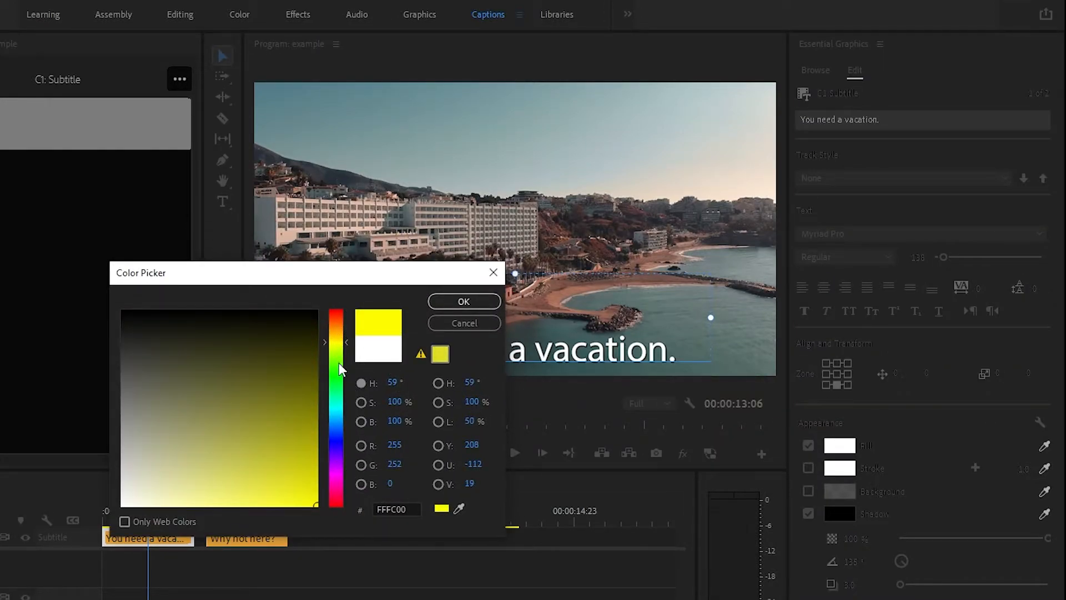
{"action": "left_click", "coordinate": [312, 485]}
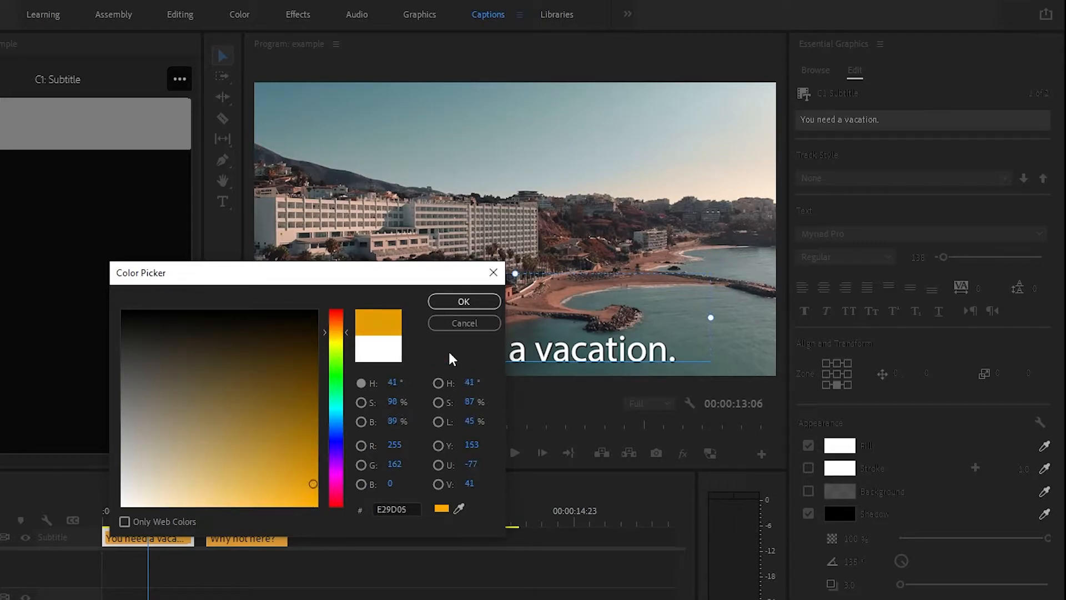
{"action": "left_click", "coordinate": [464, 302]}
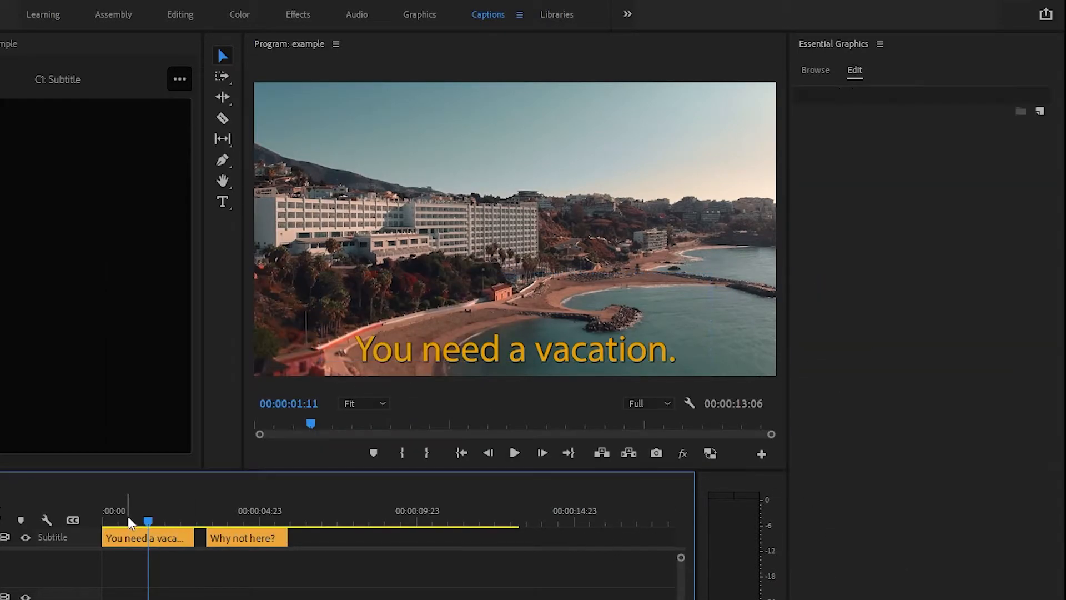
{"action": "left_click", "coordinate": [516, 453]}
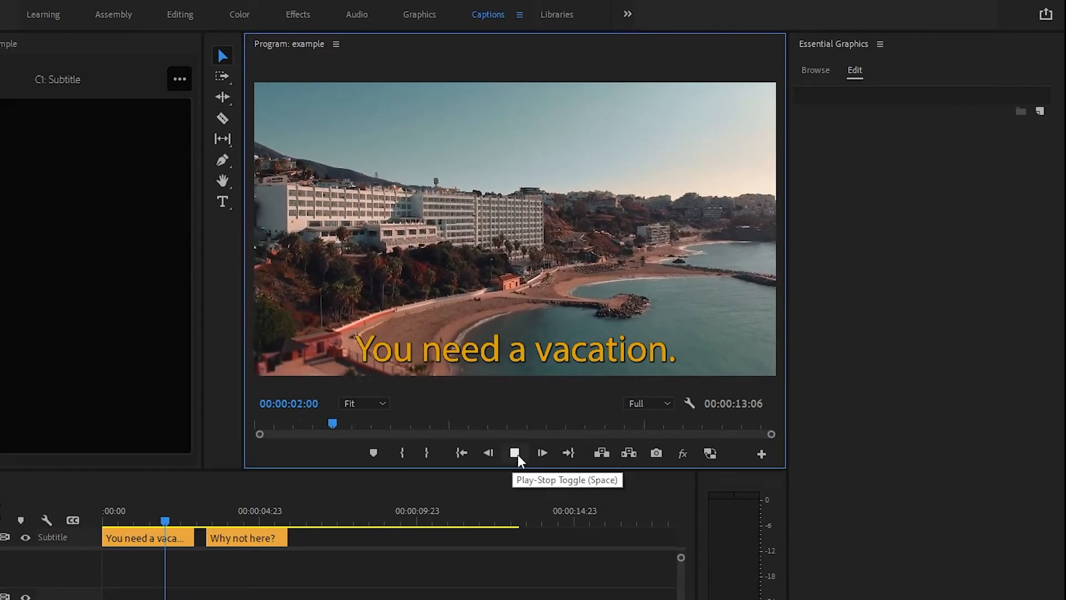
Stop playback before editing the first caption to "You really need a vacation." at size 92
{"action": "left_click", "coordinate": [516, 454]}
{"action": "type", "text": " really"}
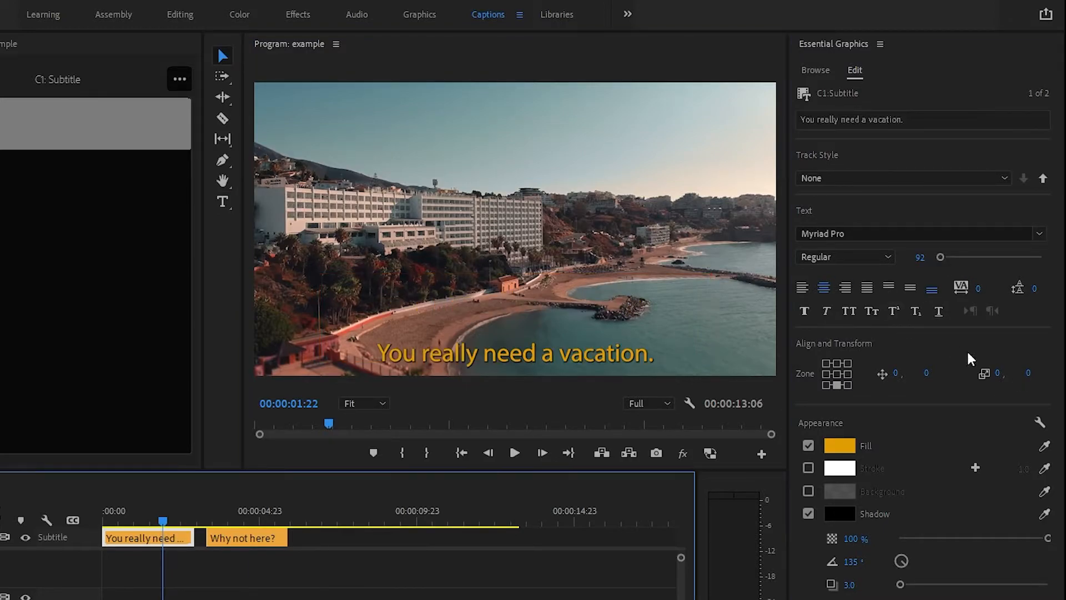
Save the caption look as track style "Yellow" and reapply it to the captions
{"action": "left_click", "coordinate": [903, 178]}
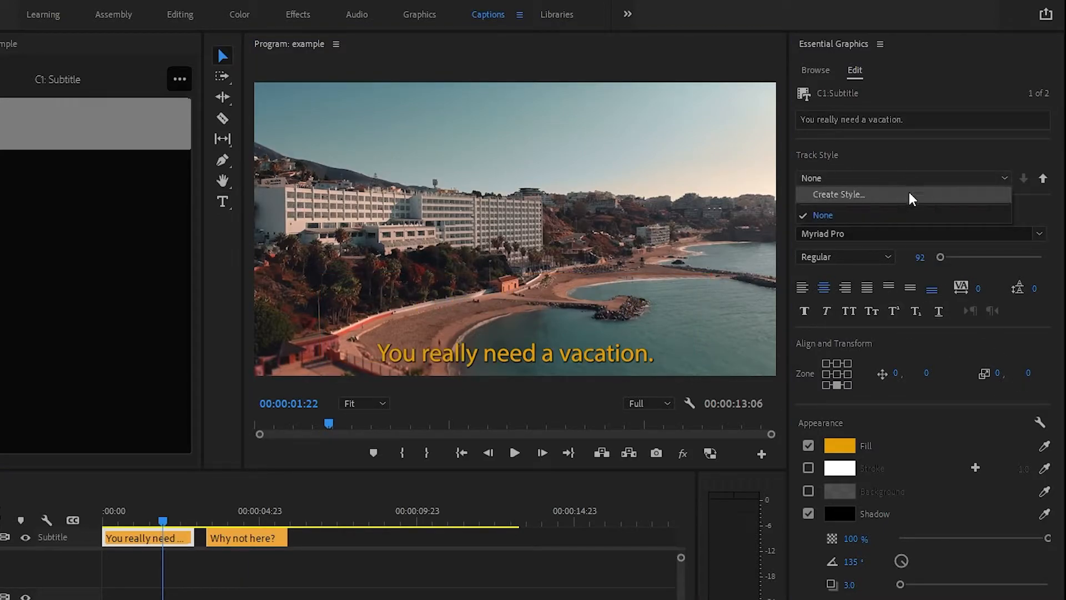
{"action": "left_click", "coordinate": [838, 195]}
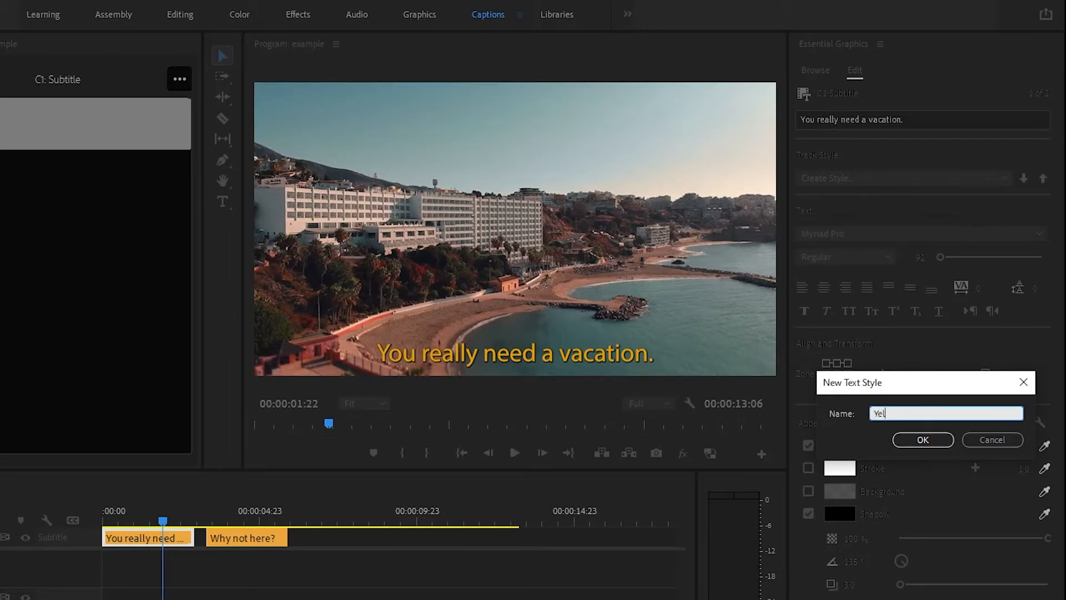
{"action": "left_click", "coordinate": [923, 440]}
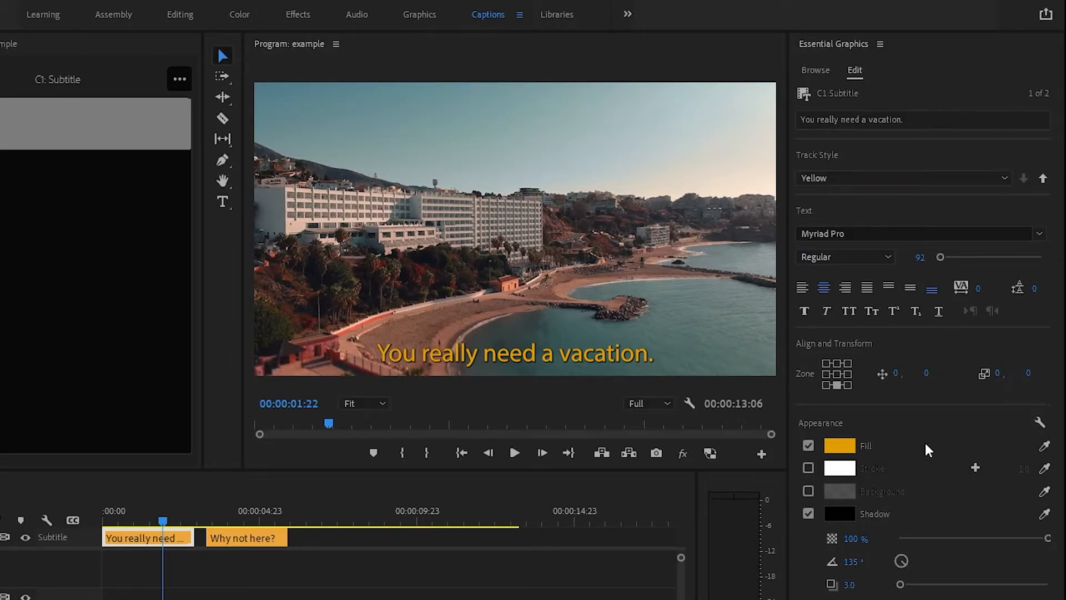
{"action": "left_click", "coordinate": [904, 177]}
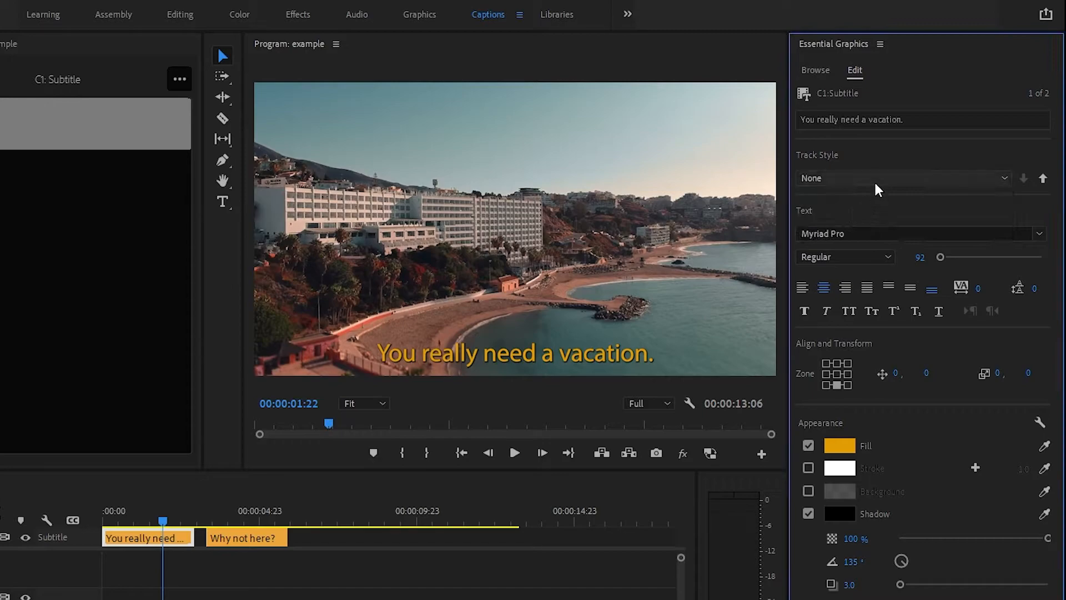
{"action": "left_click", "coordinate": [903, 178]}
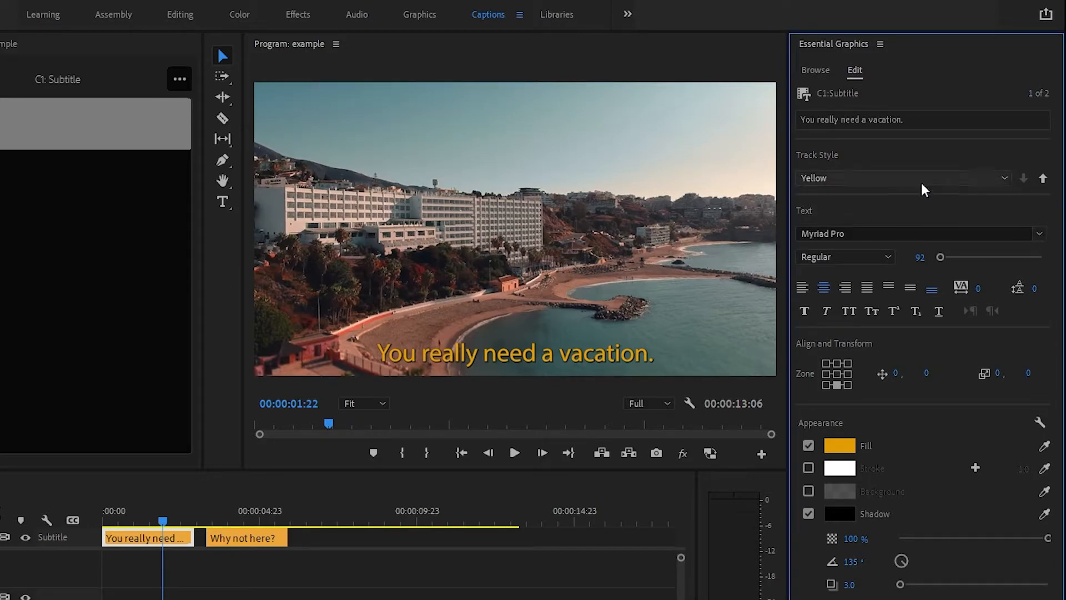
{"action": "left_click", "coordinate": [840, 445]}
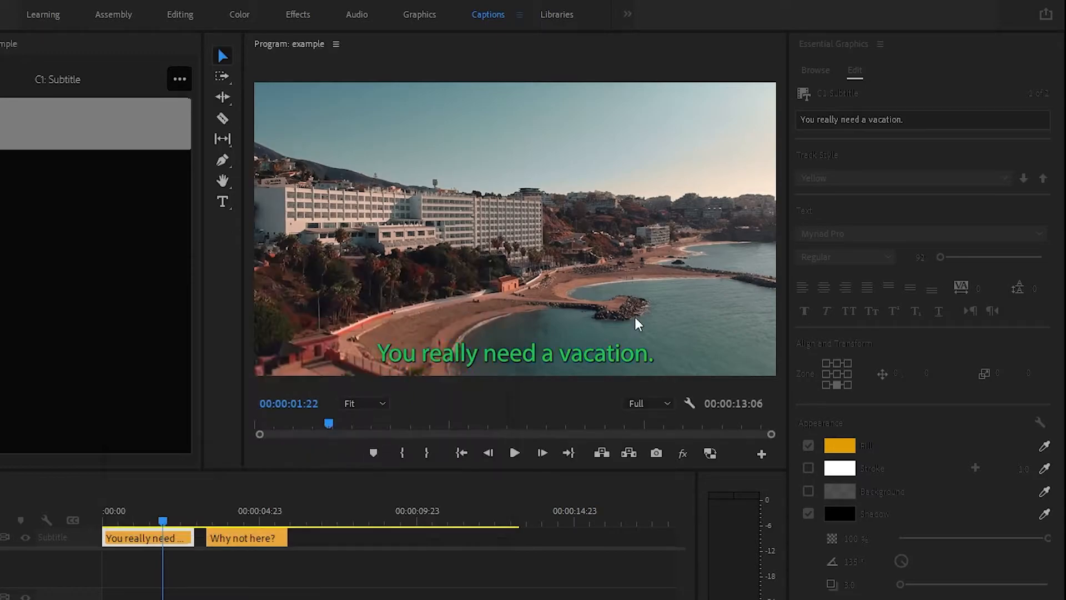
{"action": "left_click", "coordinate": [903, 178]}
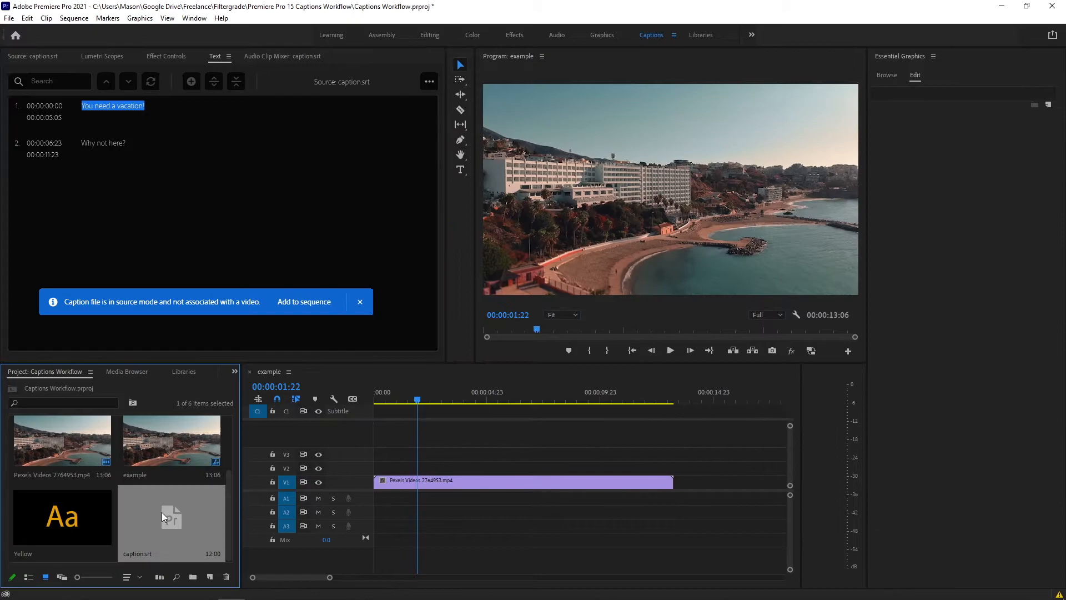
Add caption.srt to the sequence and jump to the "Why not here?" caption
{"action": "left_click", "coordinate": [303, 302]}
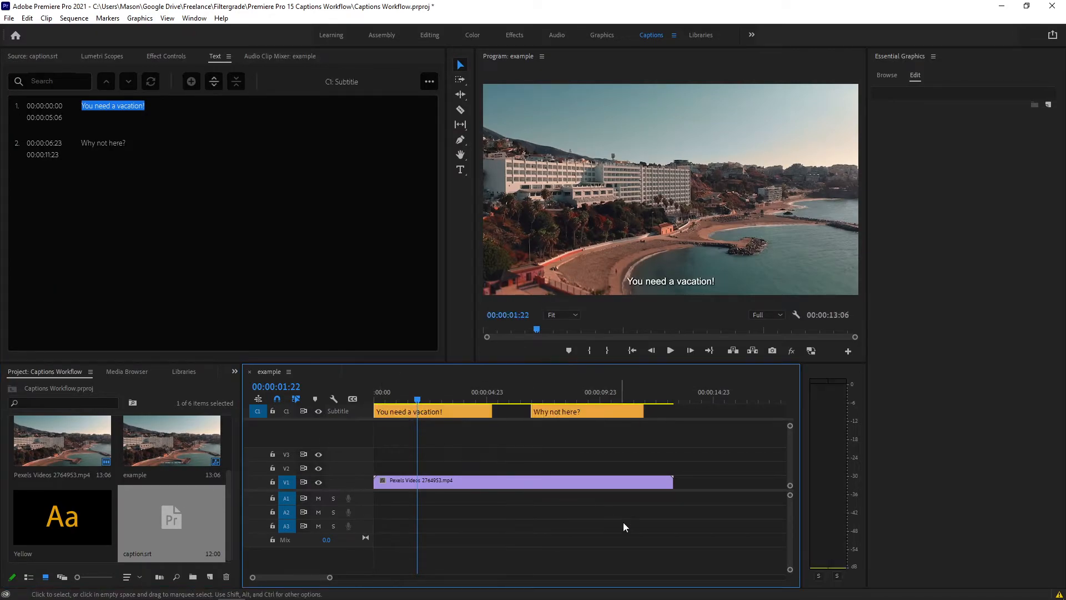
{"action": "left_click", "coordinate": [670, 350]}
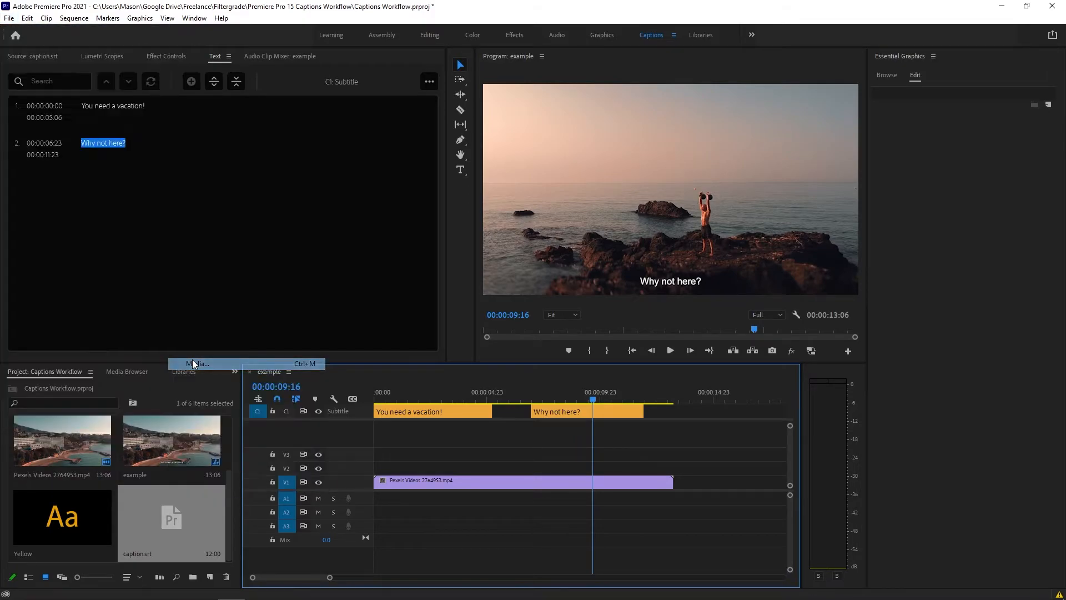
Start exporting example.mp4 with captions set to Burn Captions Into Video
{"action": "left_click", "coordinate": [198, 363]}
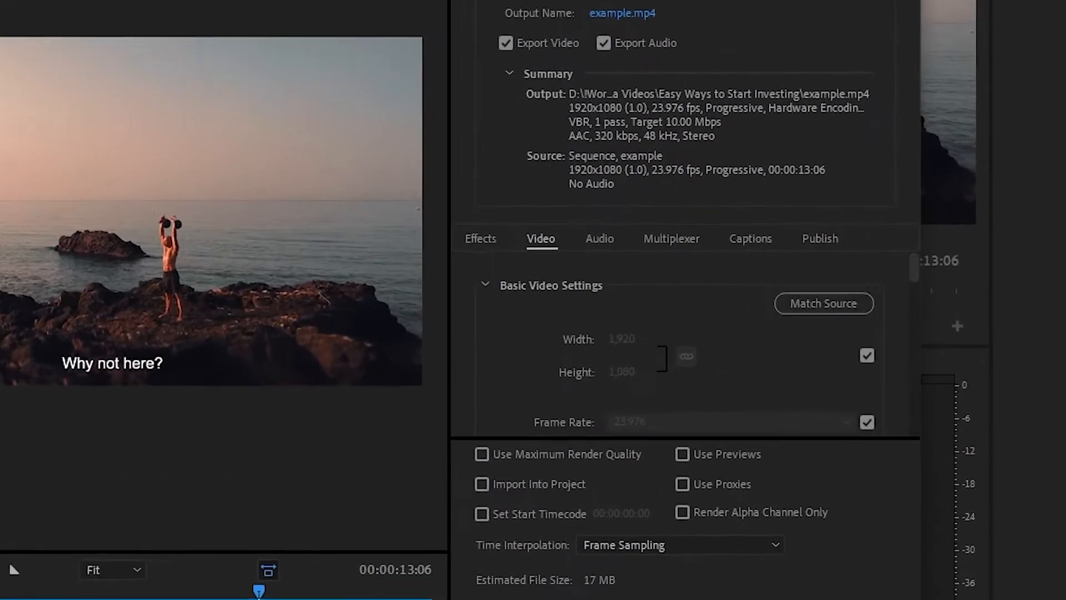
{"action": "left_click", "coordinate": [750, 238]}
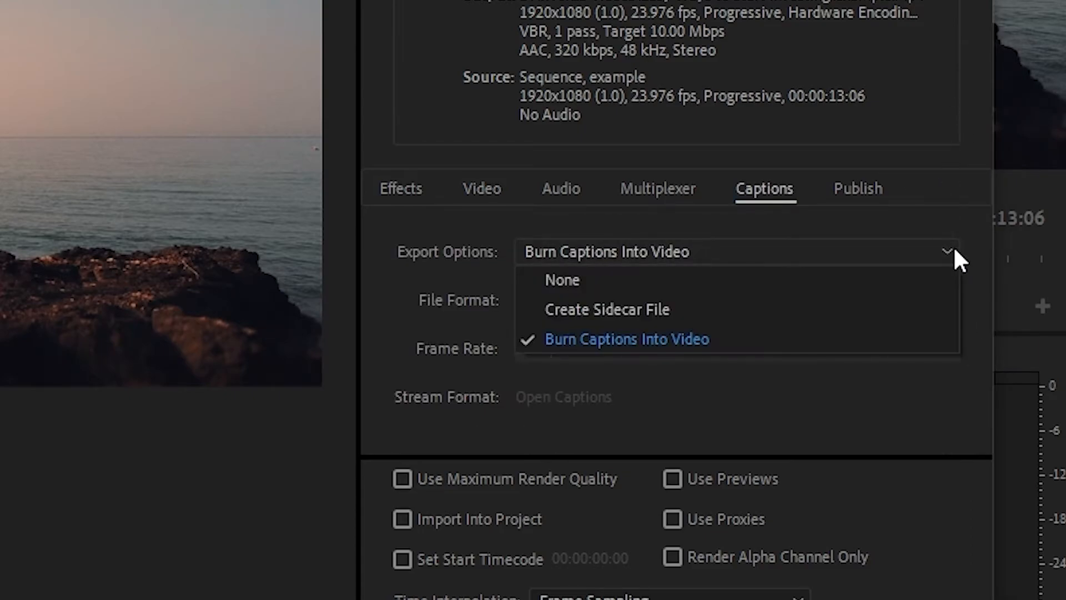
{"action": "mouse_move", "coordinate": [965, 349]}
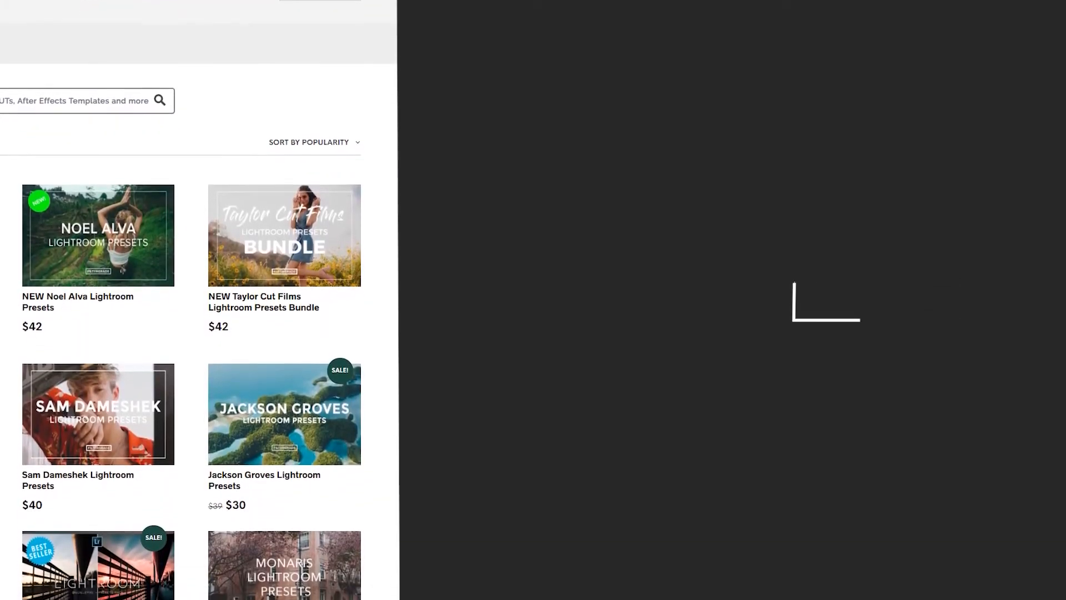
{"action": "scroll", "scroll_direction": "down", "scroll_amount": 3}
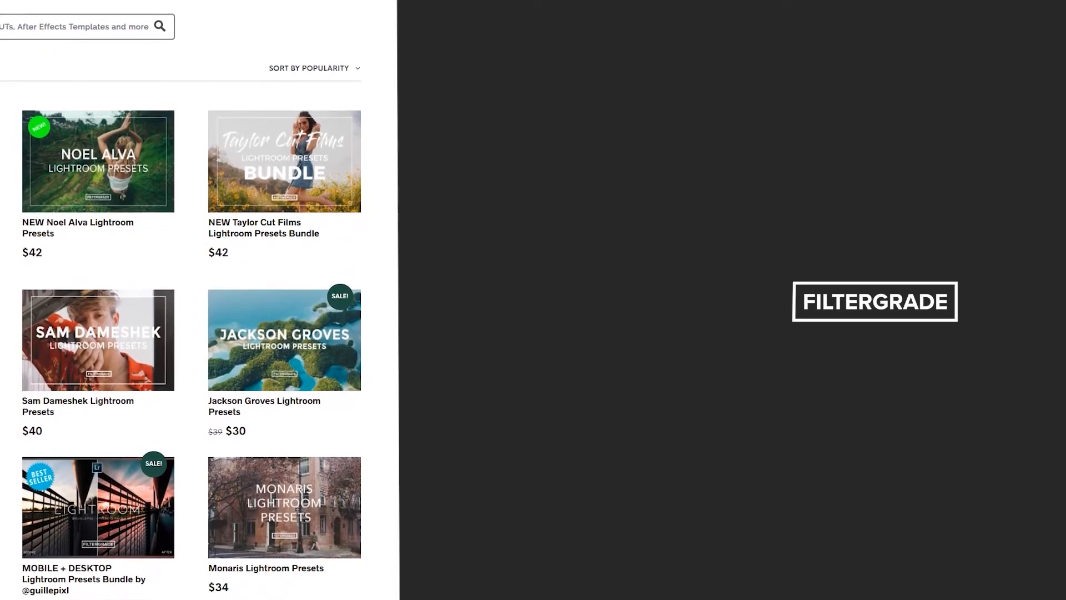
{"action": "scroll", "scroll_direction": "down", "scroll_amount": 3}
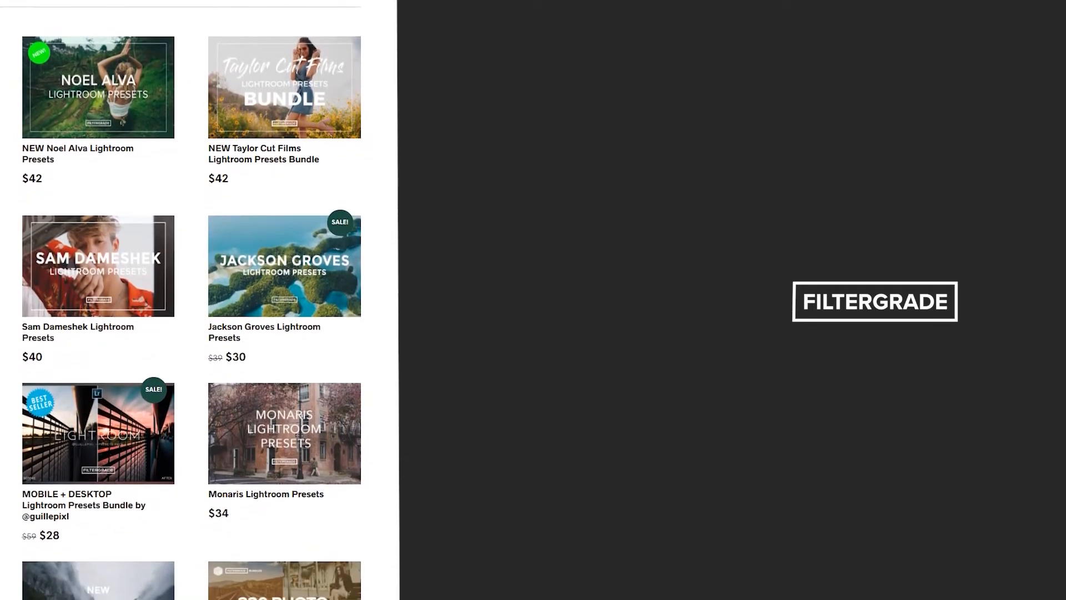
{"action": "scroll", "scroll_direction": "down", "scroll_amount": 3}
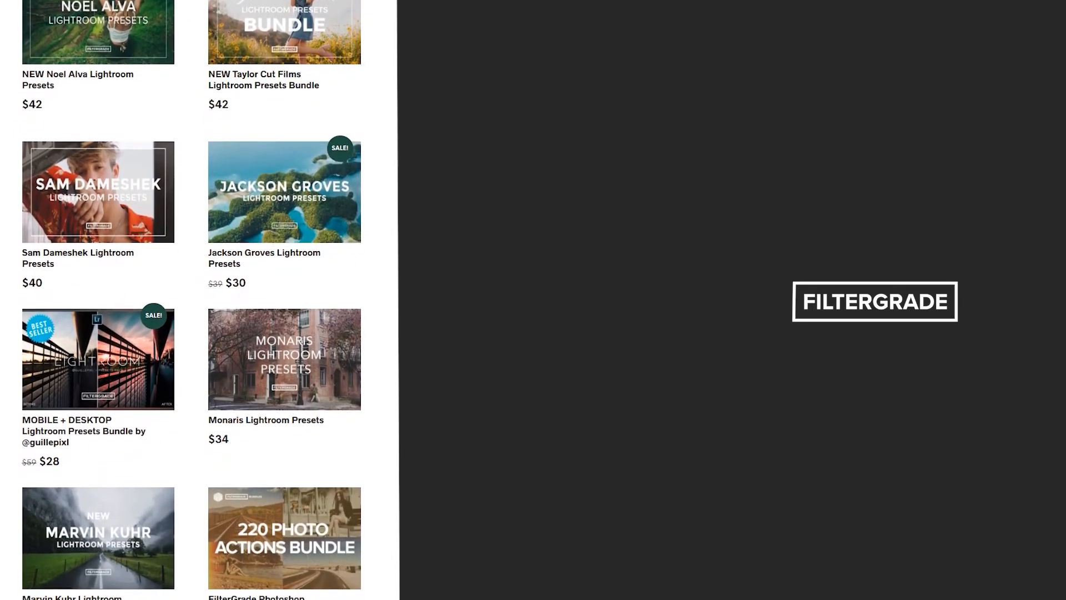
{"action": "scroll", "scroll_direction": "down", "scroll_amount": 3}
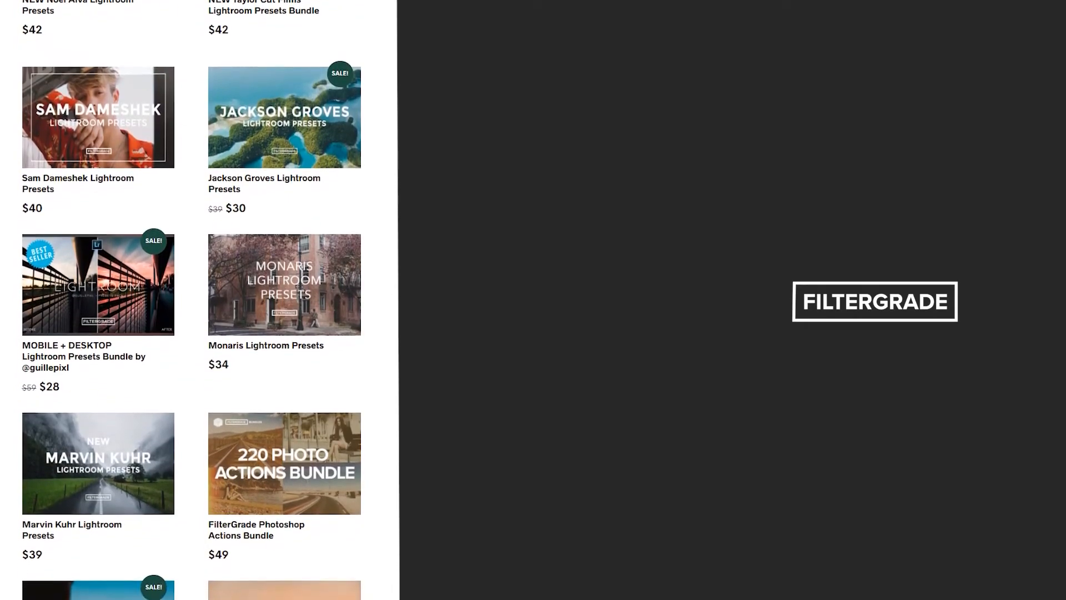
{"action": "scroll", "scroll_direction": "down", "scroll_amount": 3}
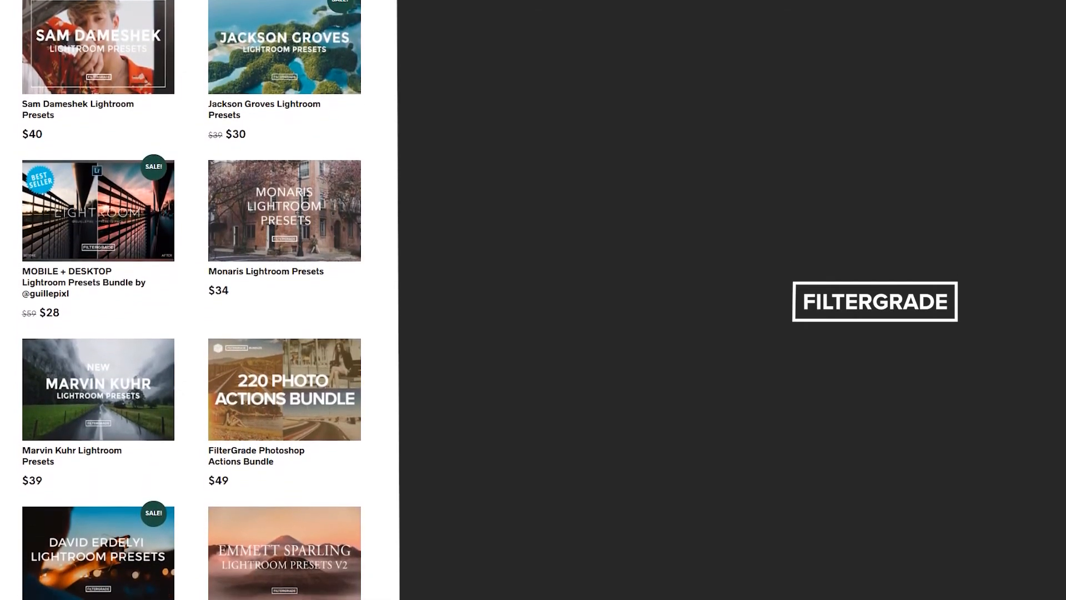
{"action": "scroll", "scroll_direction": "down", "scroll_amount": 3}
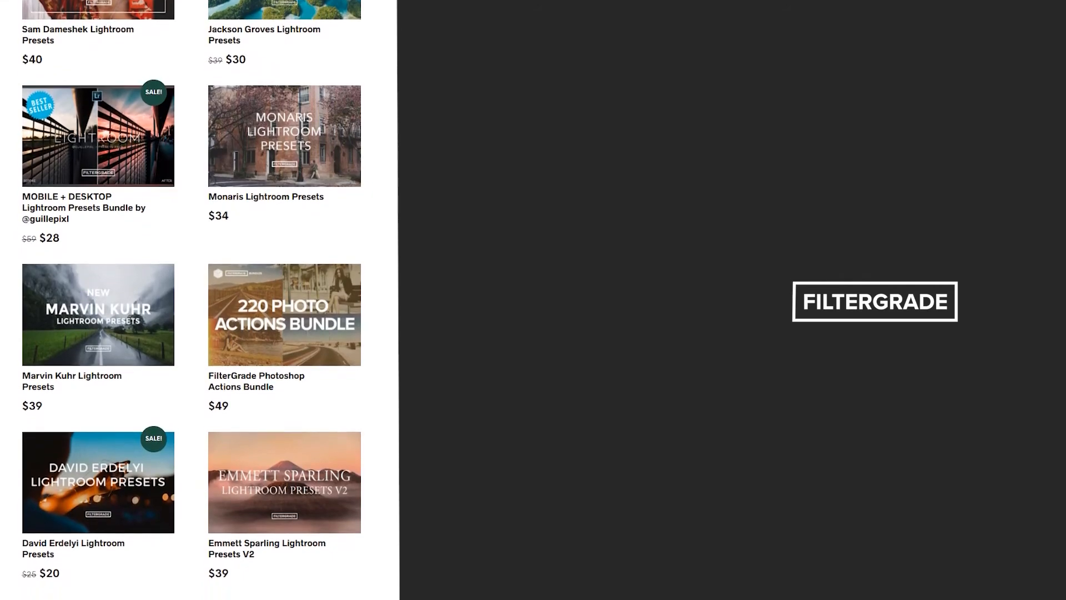